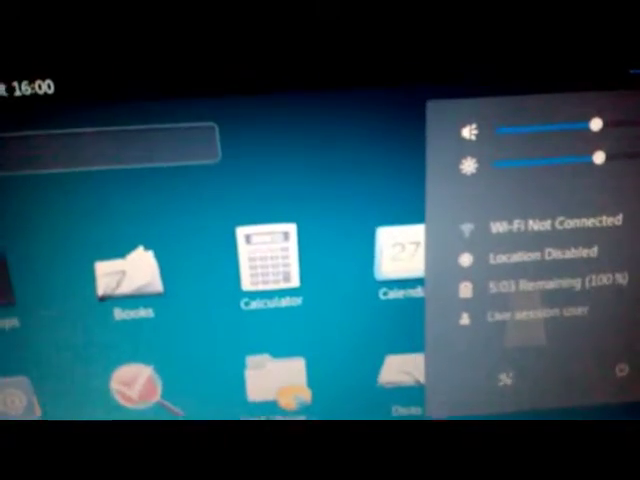
- Open the Power panel from the system menu's battery entry, showing 5 hours 20 minutes remaining
click(468, 288)
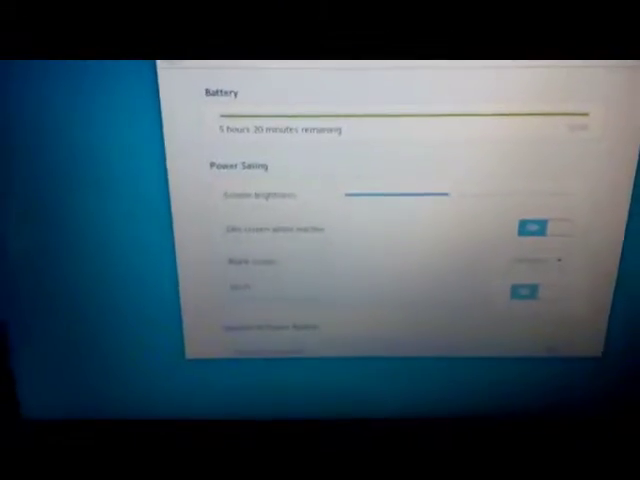